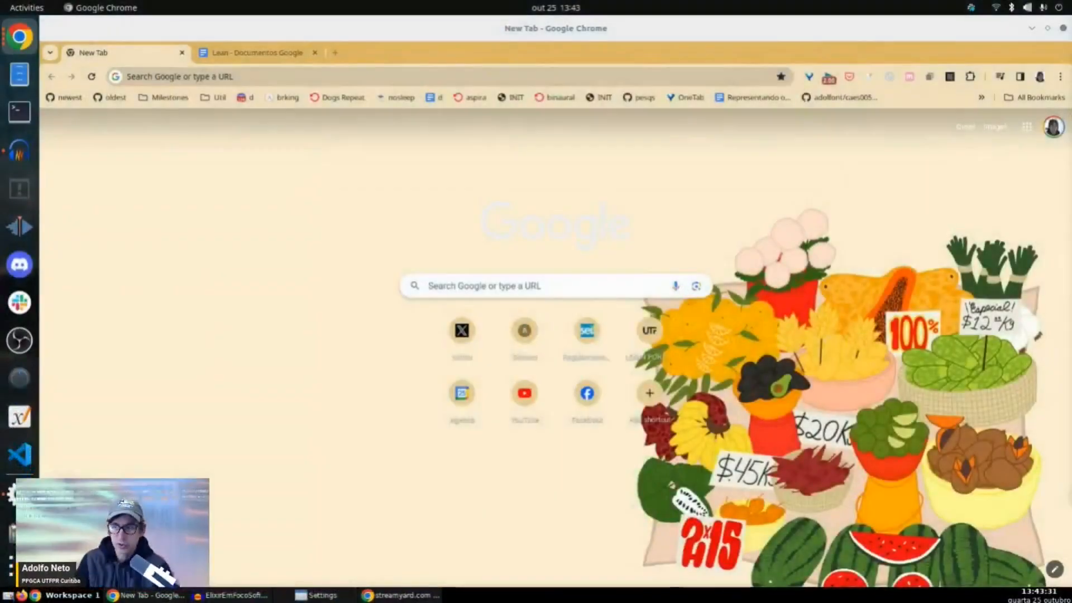
pyautogui.moveTo(364, 261)
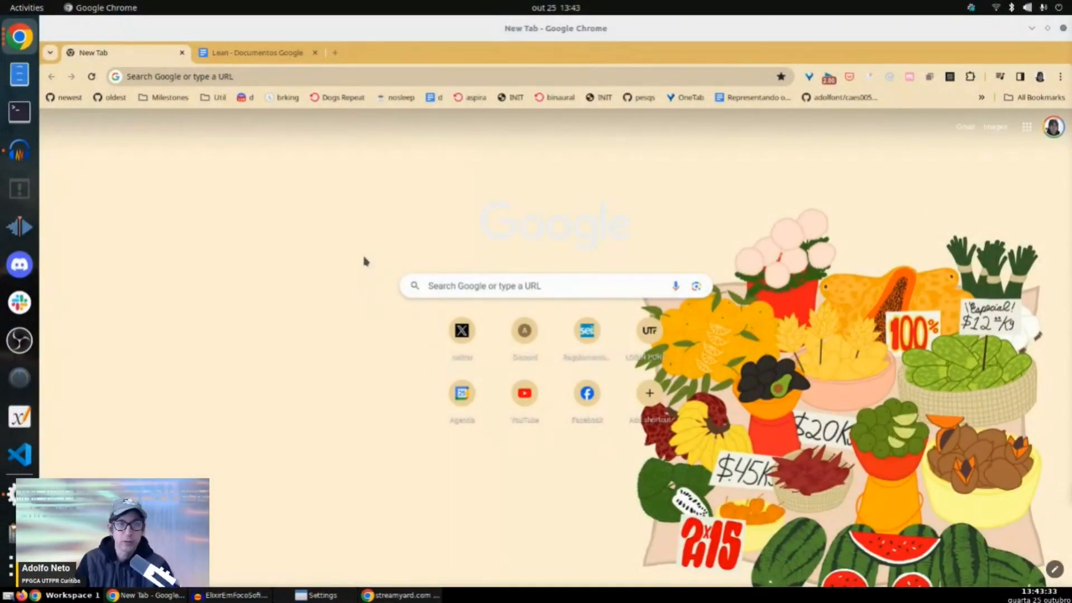
# Navigate the browser to live.lean-lang.org to load the Lean 4 Web editor.
pyautogui.click(274, 76)
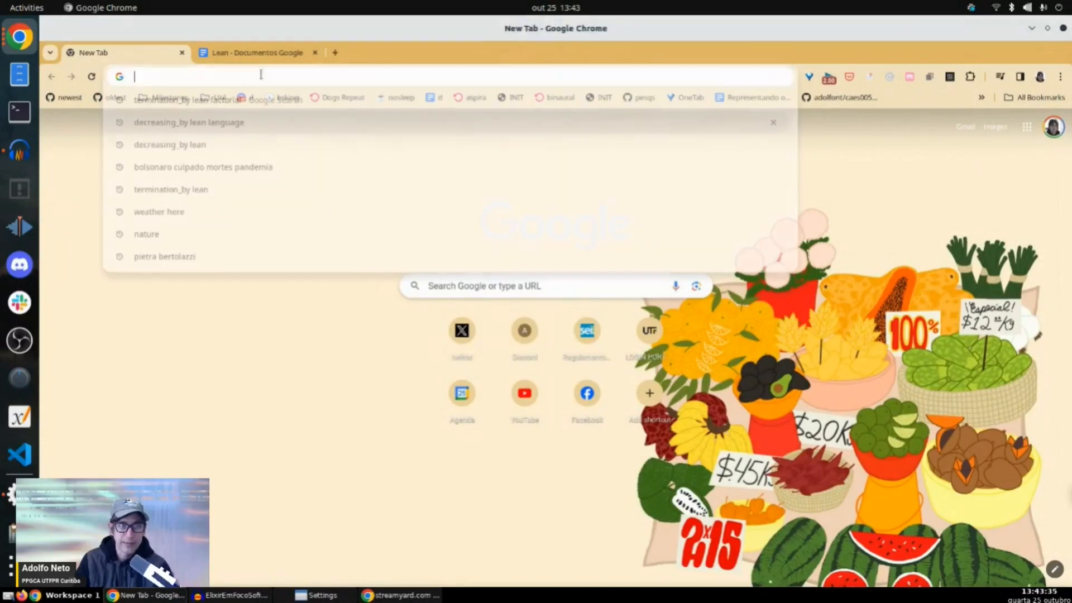
pyautogui.write('livebook.dev')
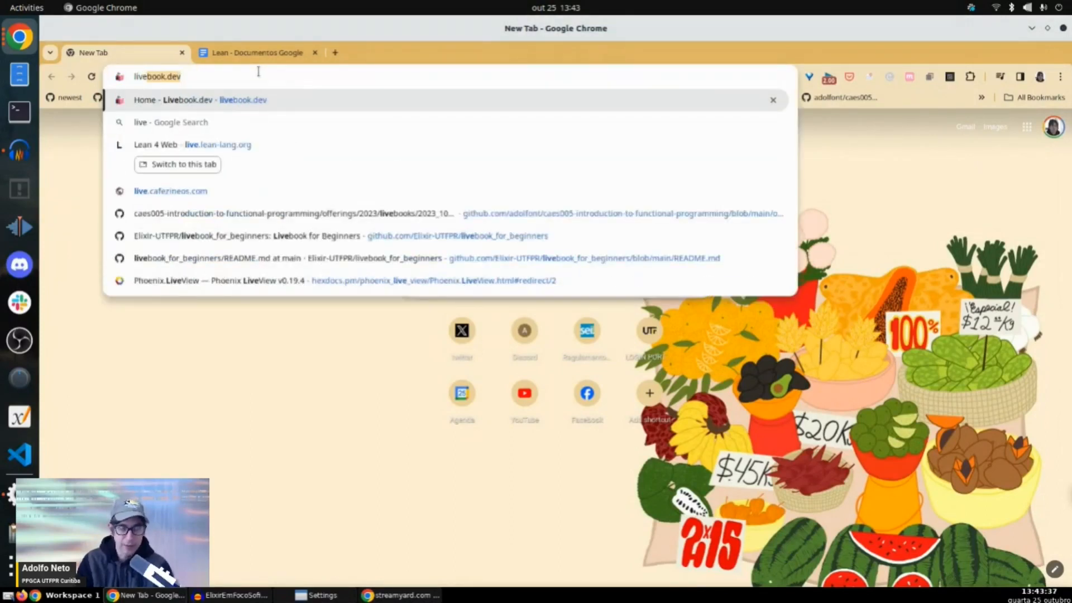
pyautogui.write('live.lean-lang.org')
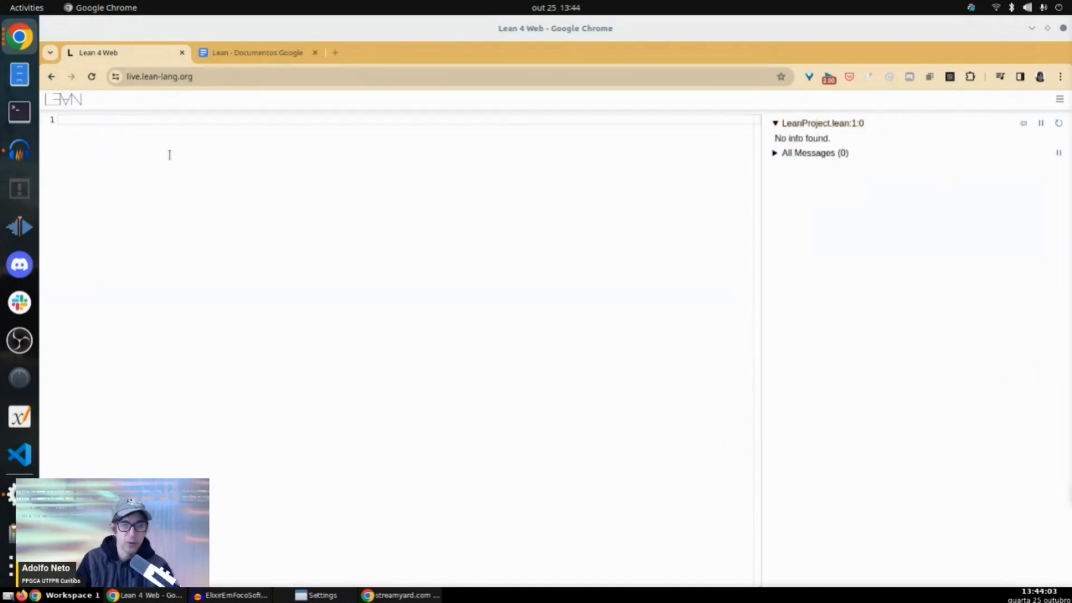
# Write #eval 3 and #check 3 on separate lines, yielding 3 and 3 : Nat.
pyautogui.write('#')
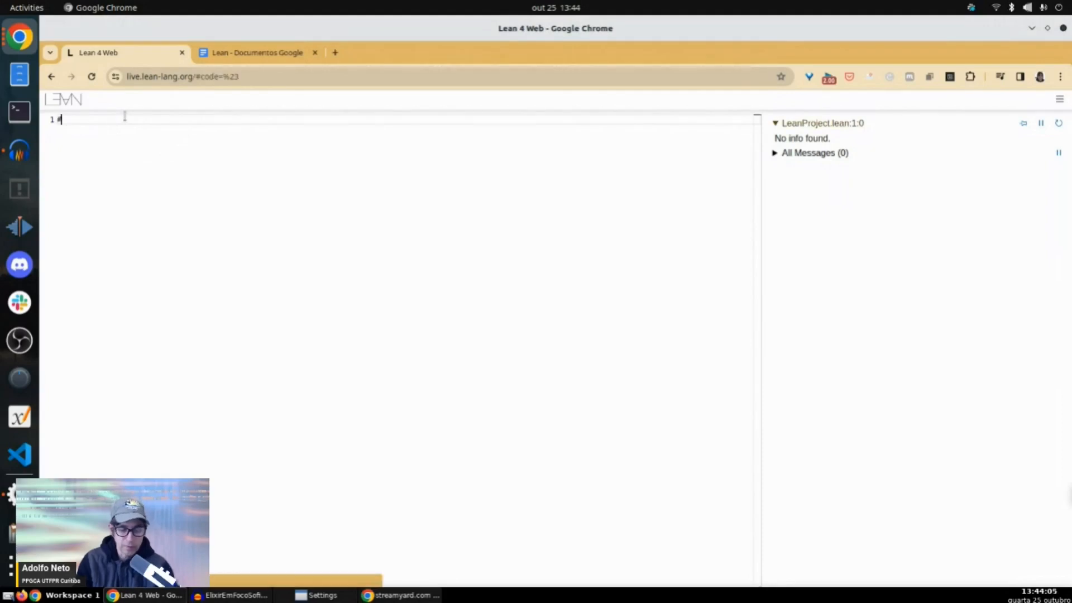
pyautogui.write('eval')
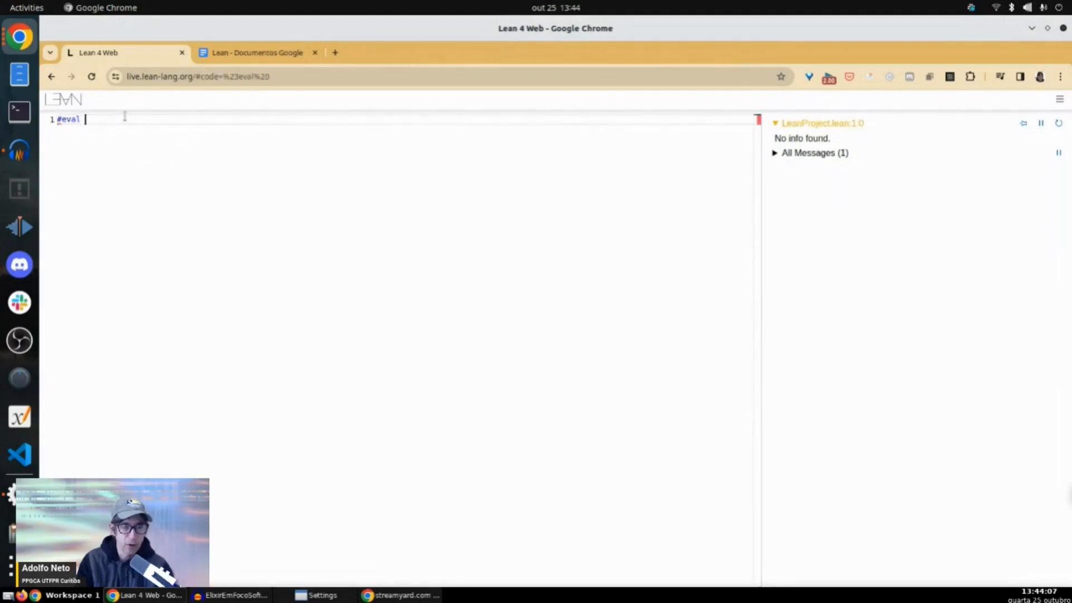
pyautogui.write('3')
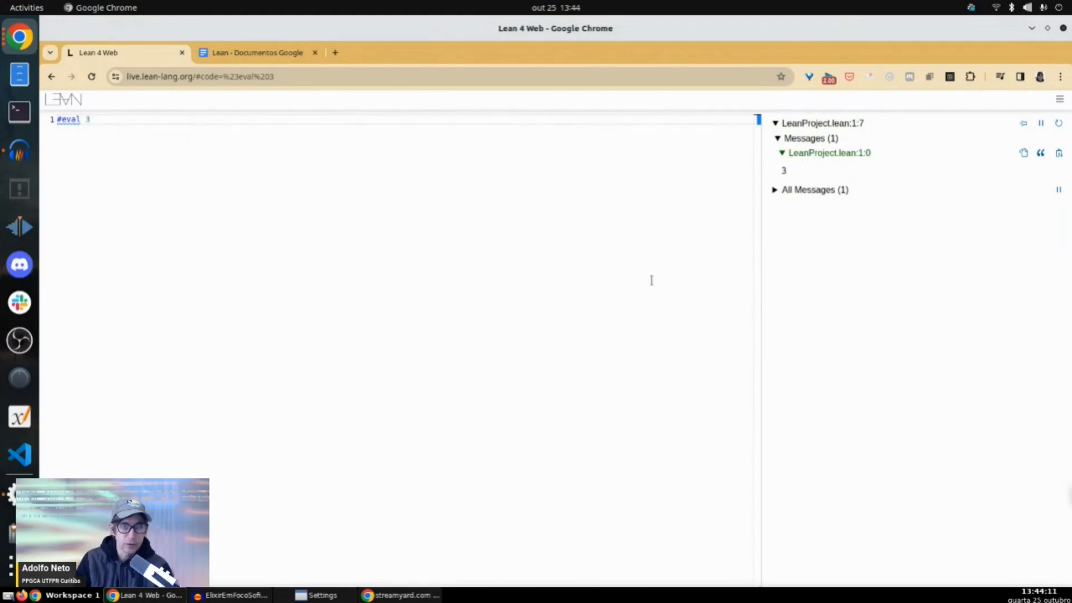
pyautogui.press('ctrl+plus')
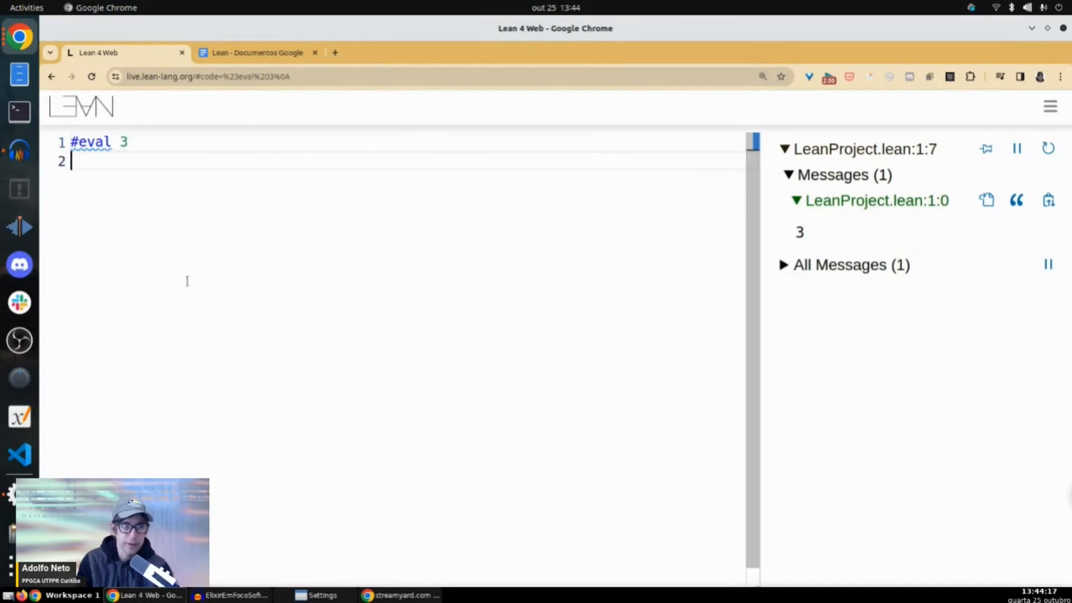
pyautogui.write('#check')
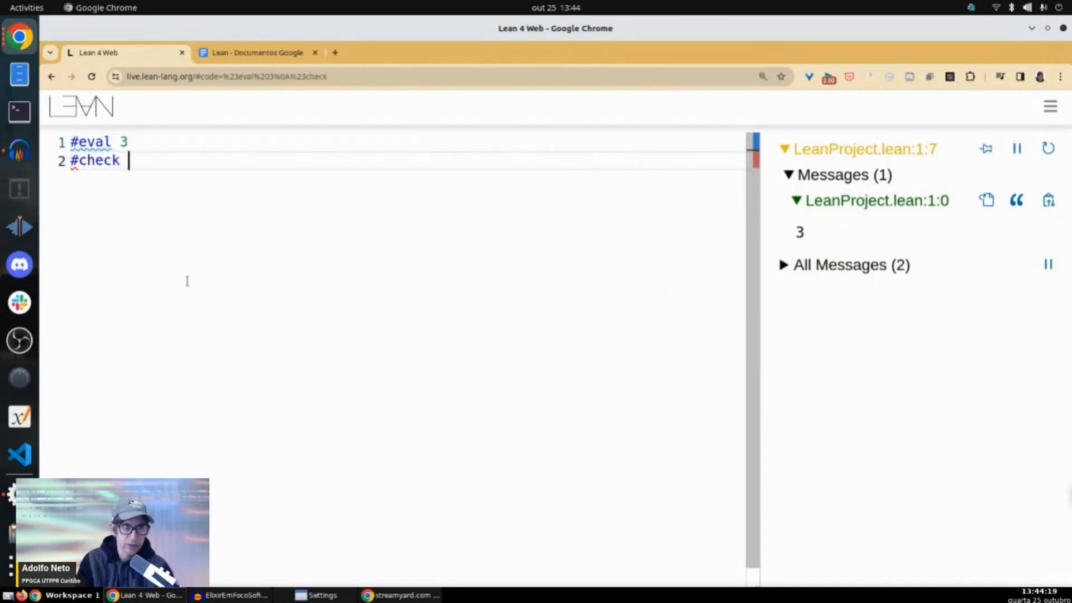
pyautogui.write('3')
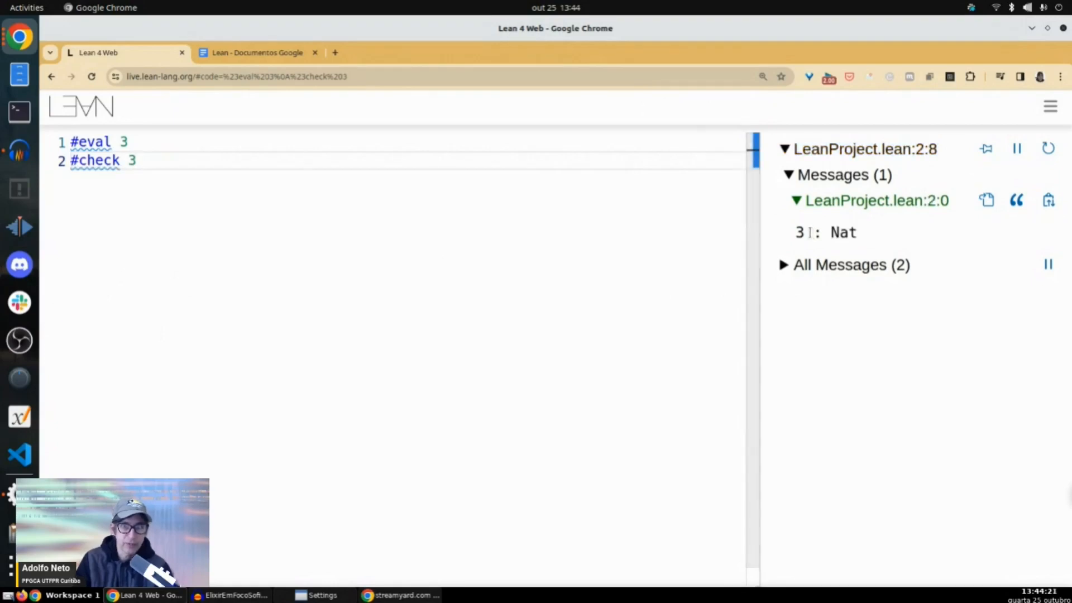
pyautogui.press('Enter')
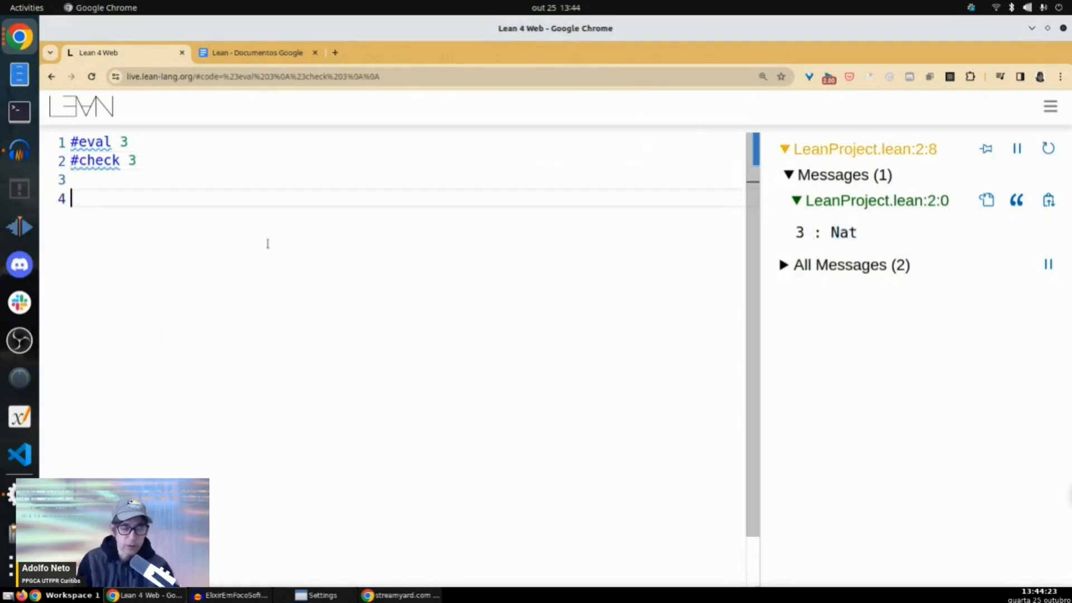
# Write def factorial (n: Int) : Int := and begin its body with match.
pyautogui.write('def')
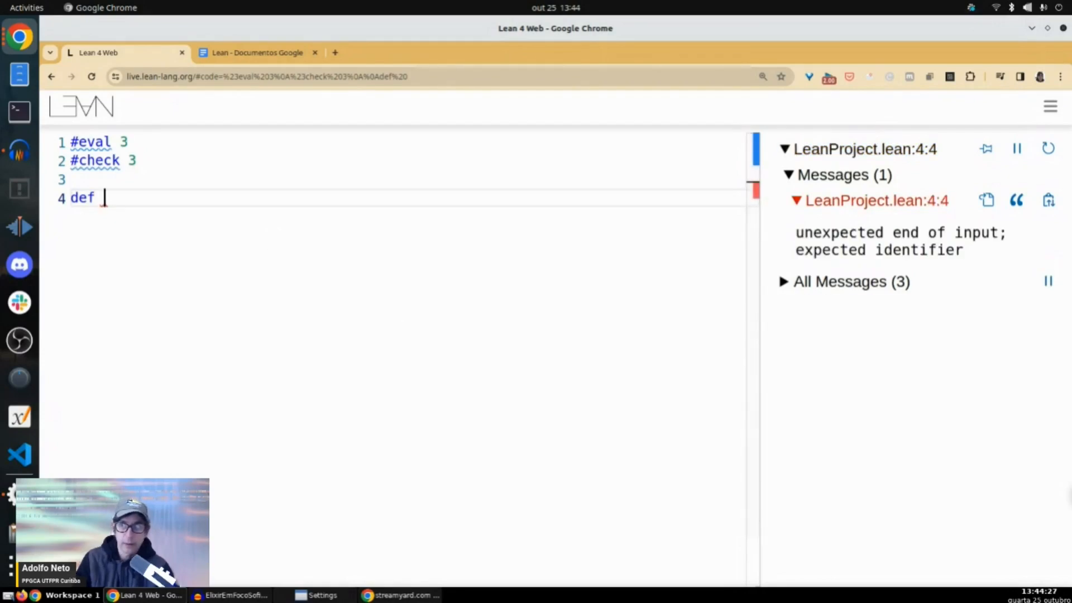
pyautogui.moveTo(978, 228)
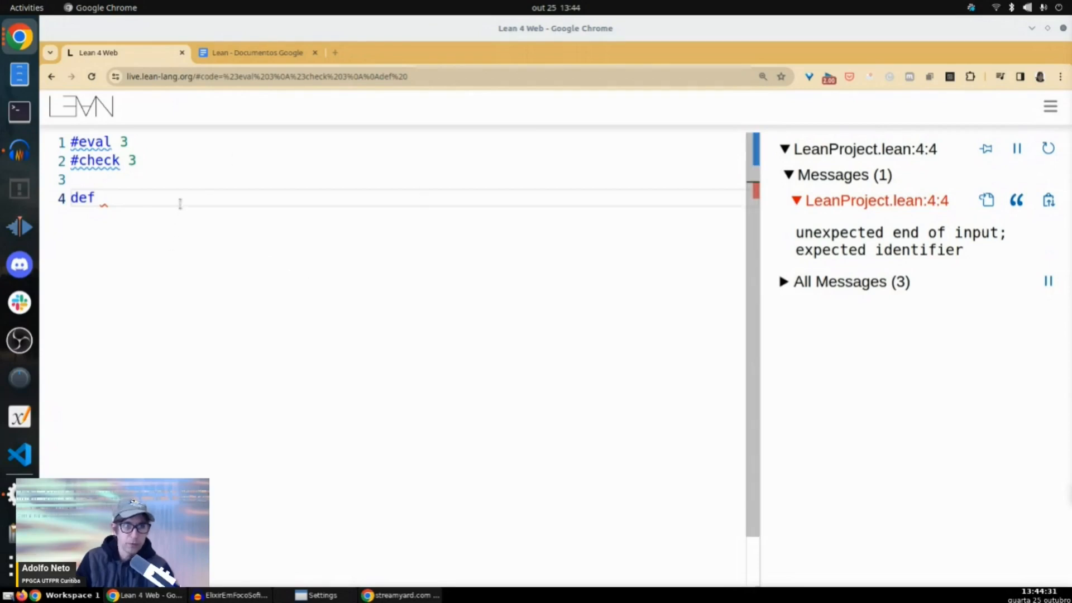
pyautogui.write('factorial')
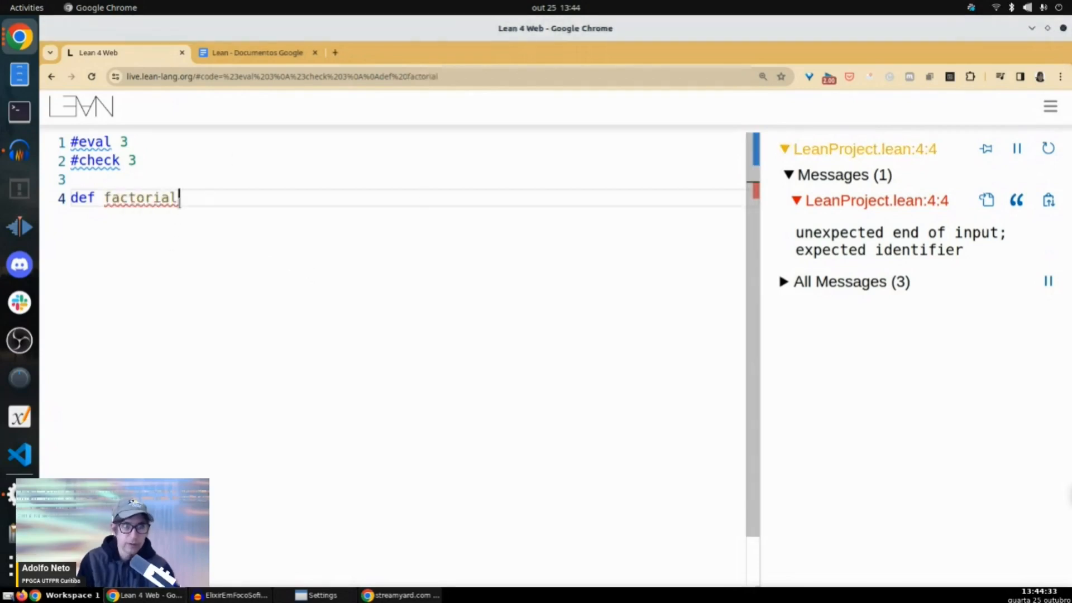
pyautogui.write('(n: I')
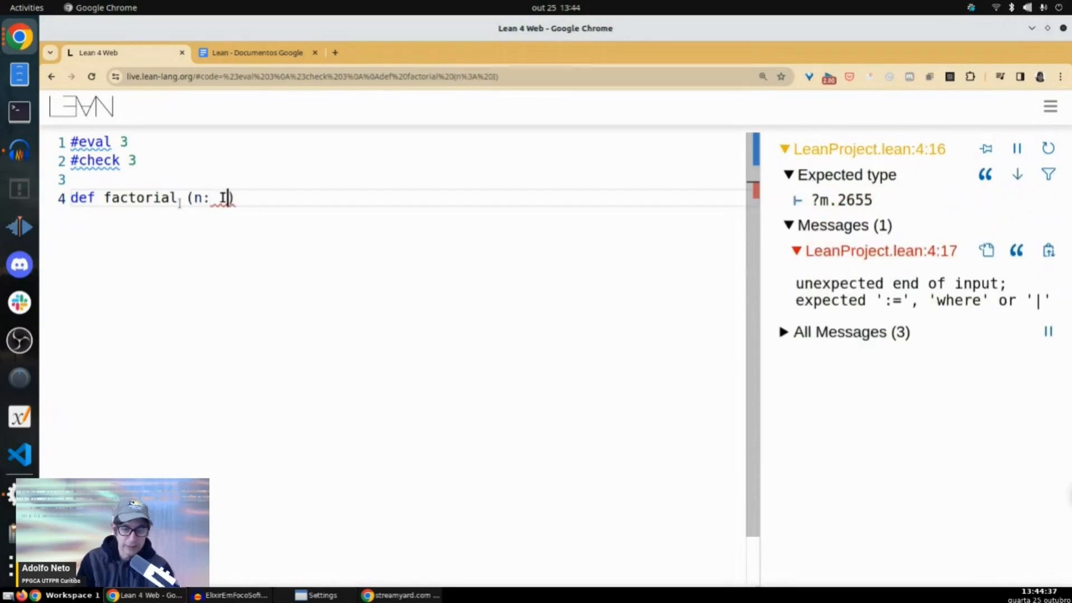
pyautogui.write('nt)')
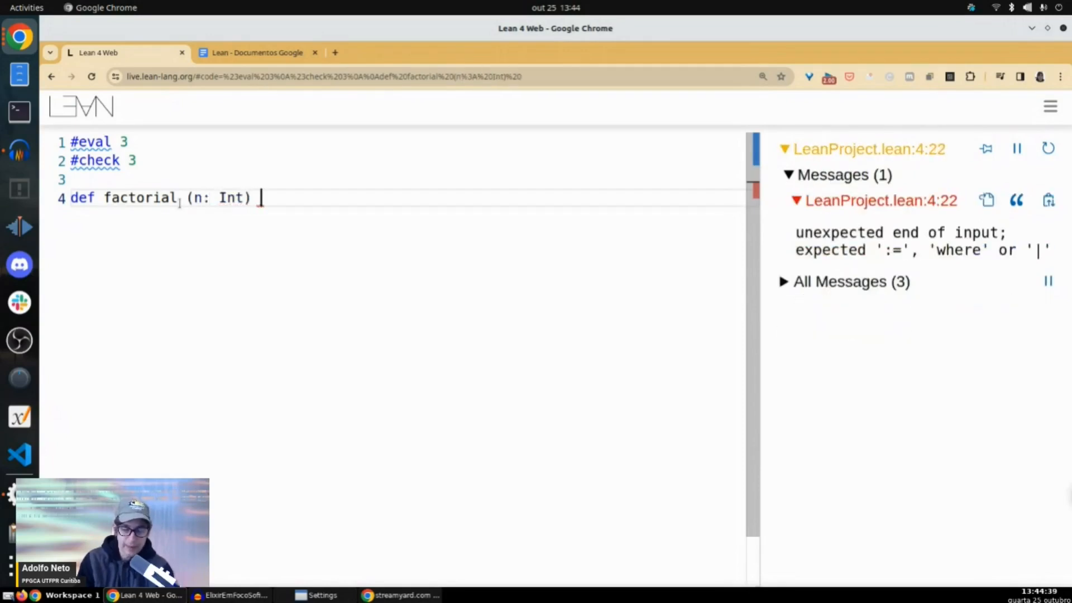
pyautogui.write(': Int')
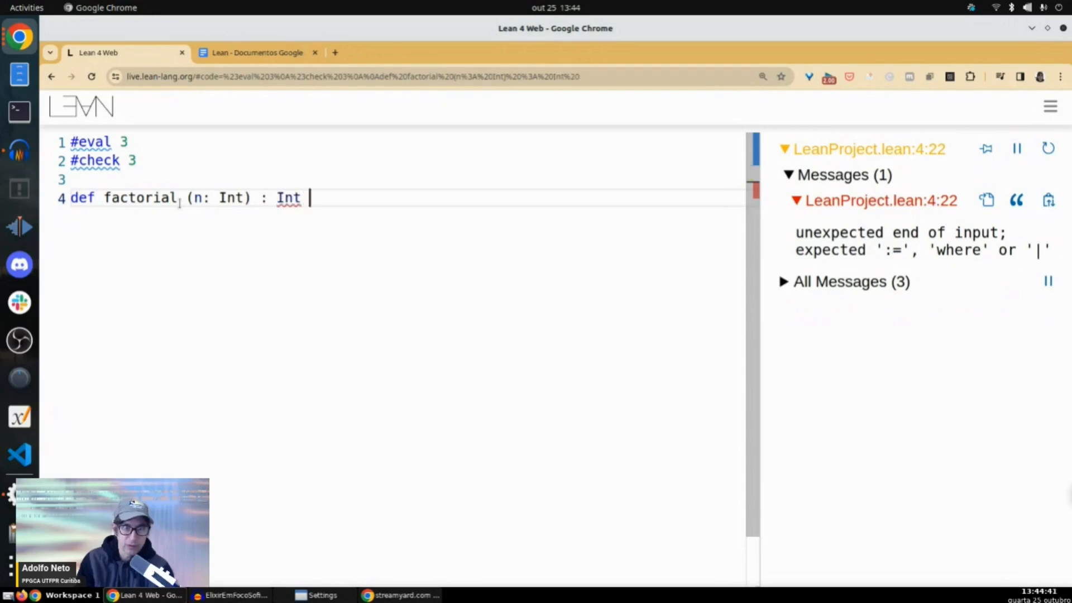
pyautogui.write(':=')
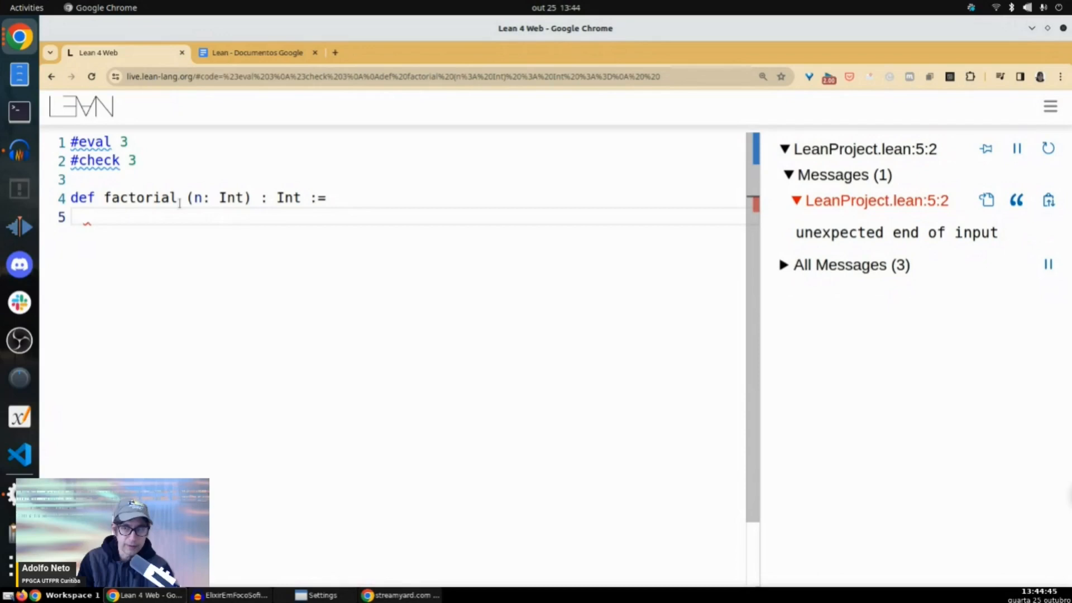
pyautogui.write('mta')
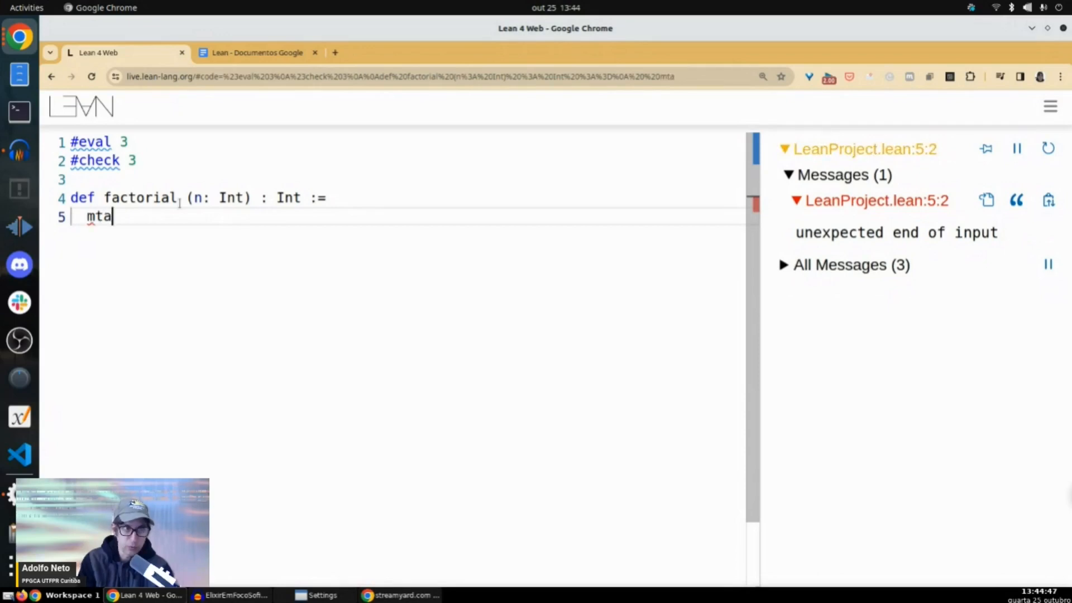
pyautogui.write('macth')
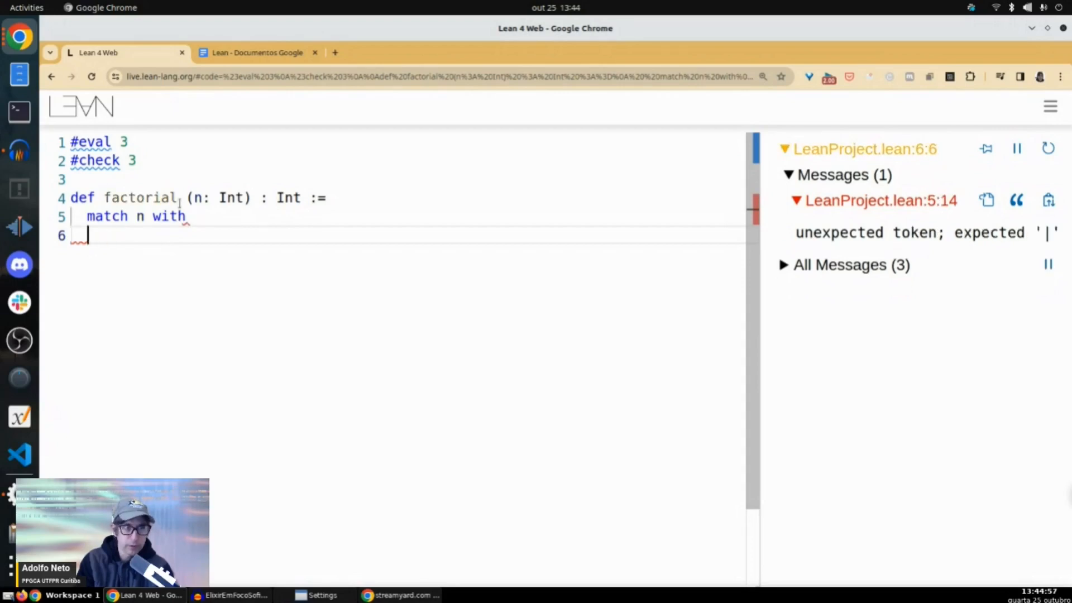
# Add the match cases | 0 => 1, | 1 => 1 and | n => n * factorial (n-1).
pyautogui.write('| 0')
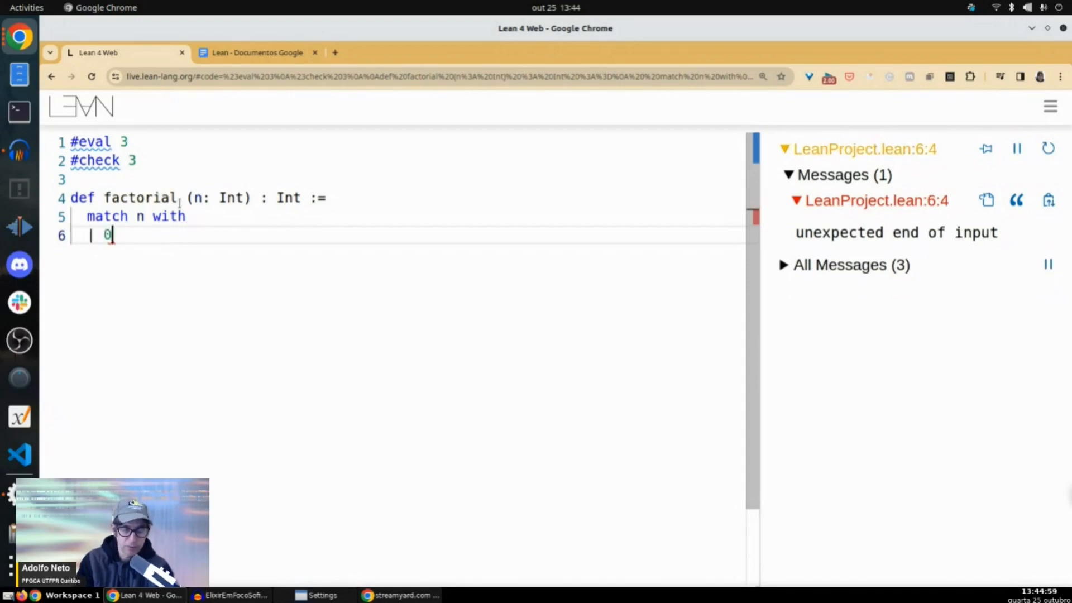
pyautogui.write('=> 1')
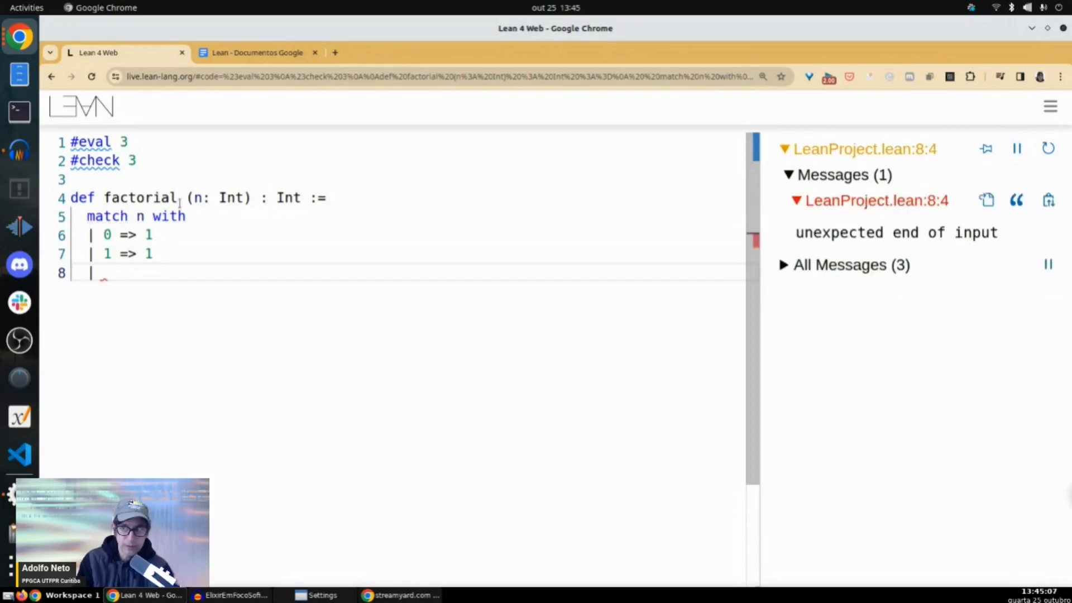
pyautogui.write('n => n *')
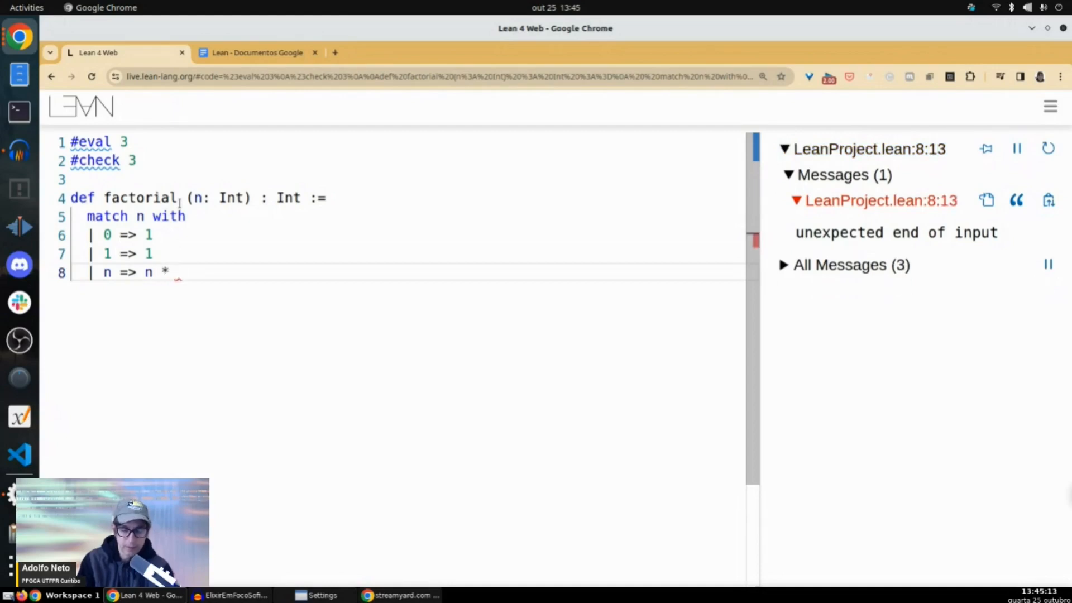
pyautogui.write('(facti')
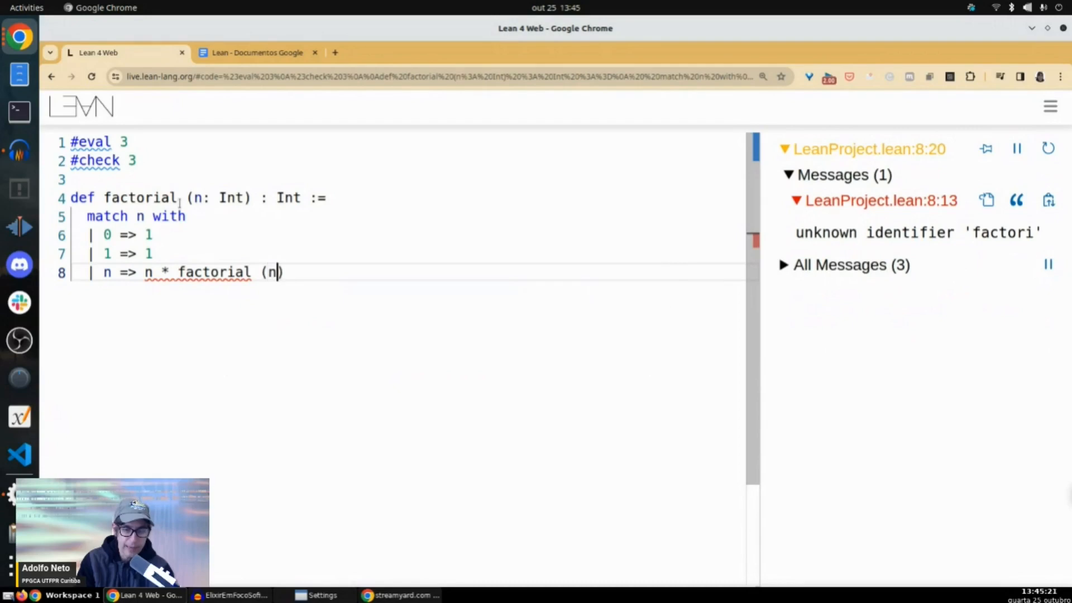
pyautogui.write('-1)')
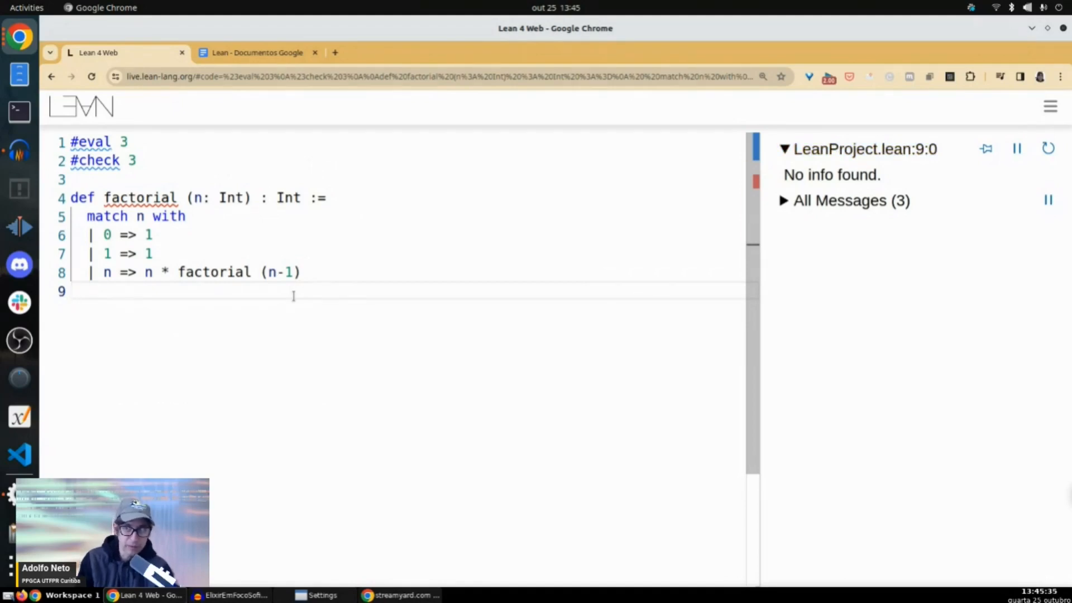
# Append decreasing_by sorry after the definition, correcting a misspelling, so errors clear.
pyautogui.write('descars')
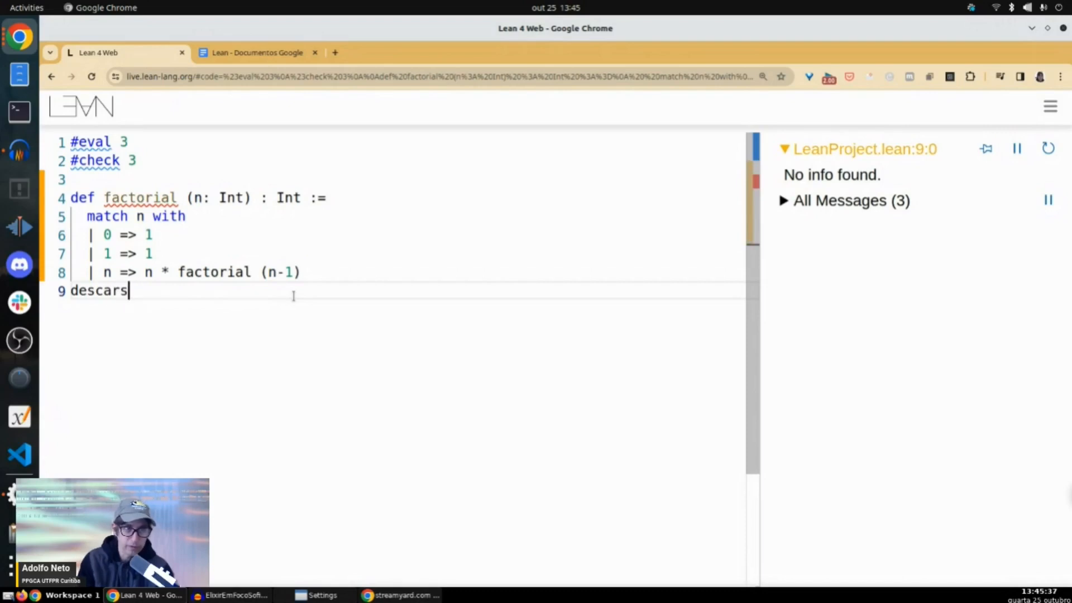
pyautogui.press('BackSpace')
pyautogui.write('decreasing')
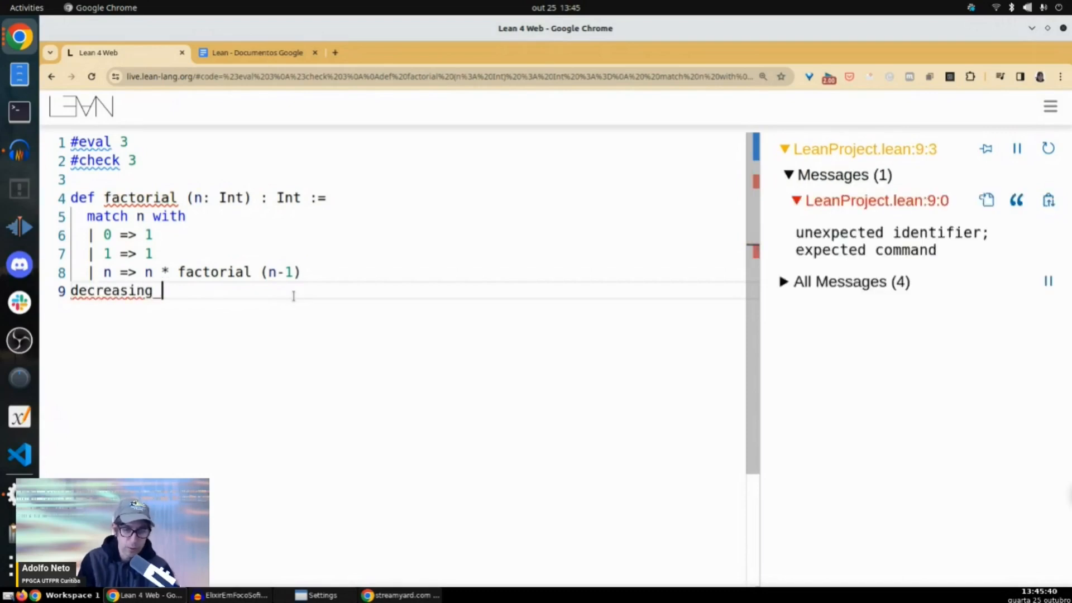
pyautogui.write('b')
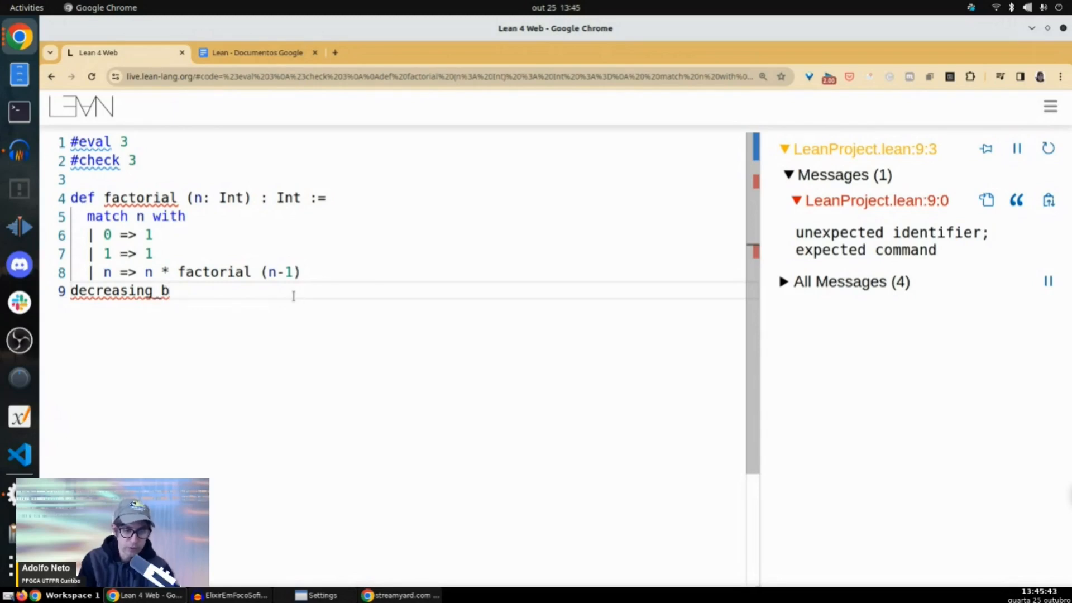
pyautogui.write('y sorry')
pyautogui.write('#')
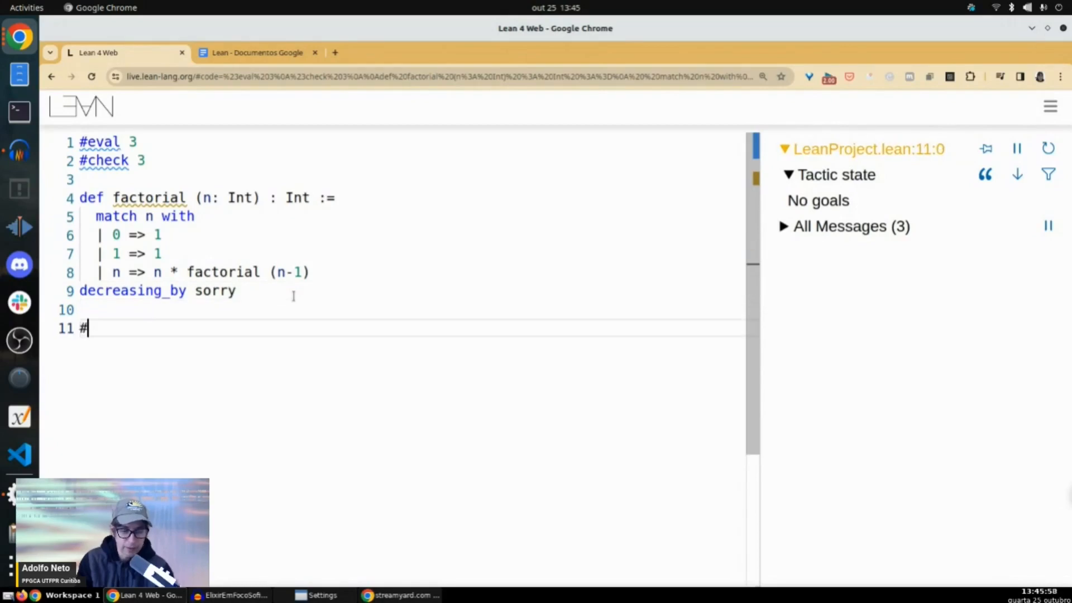
# Add #eval factorial 10 (3628800) and #eval factorial 100 (a very long number).
pyautogui.write('eval')
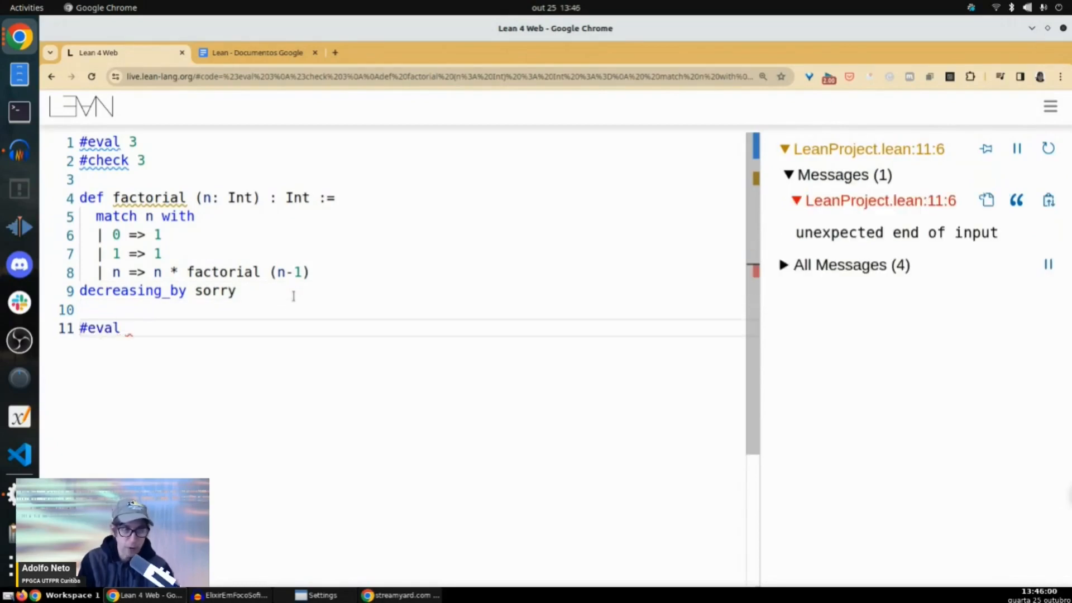
pyautogui.write('factorial 1')
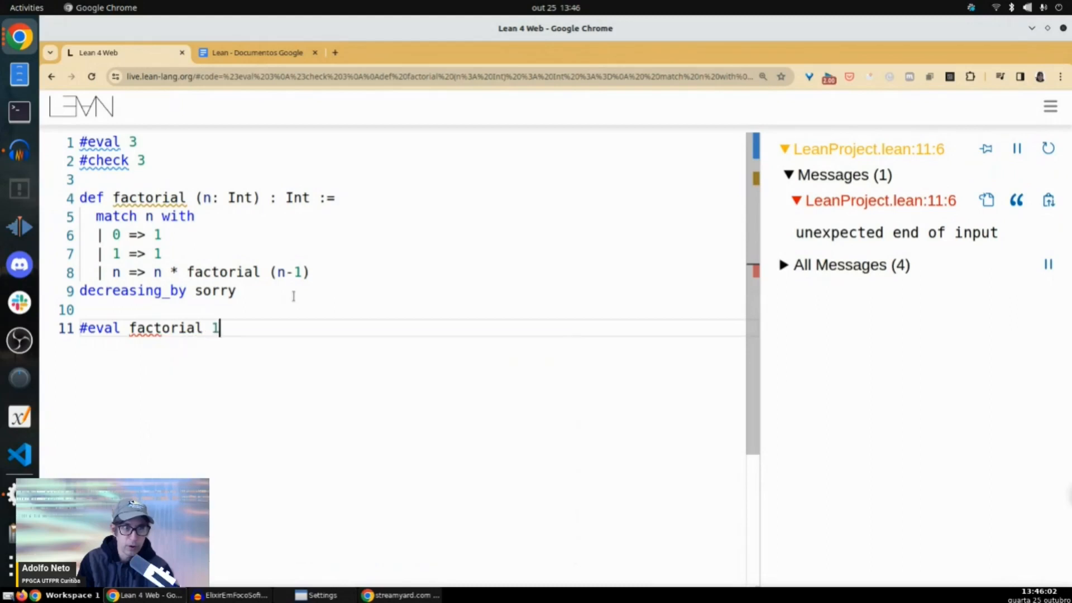
pyautogui.write('0')
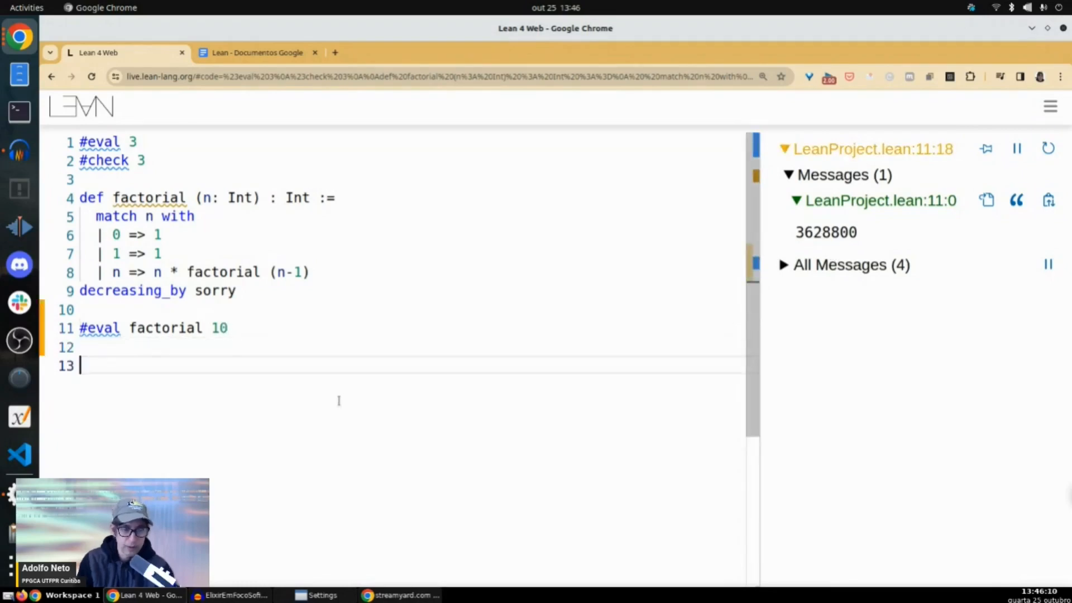
pyautogui.write('#eav')
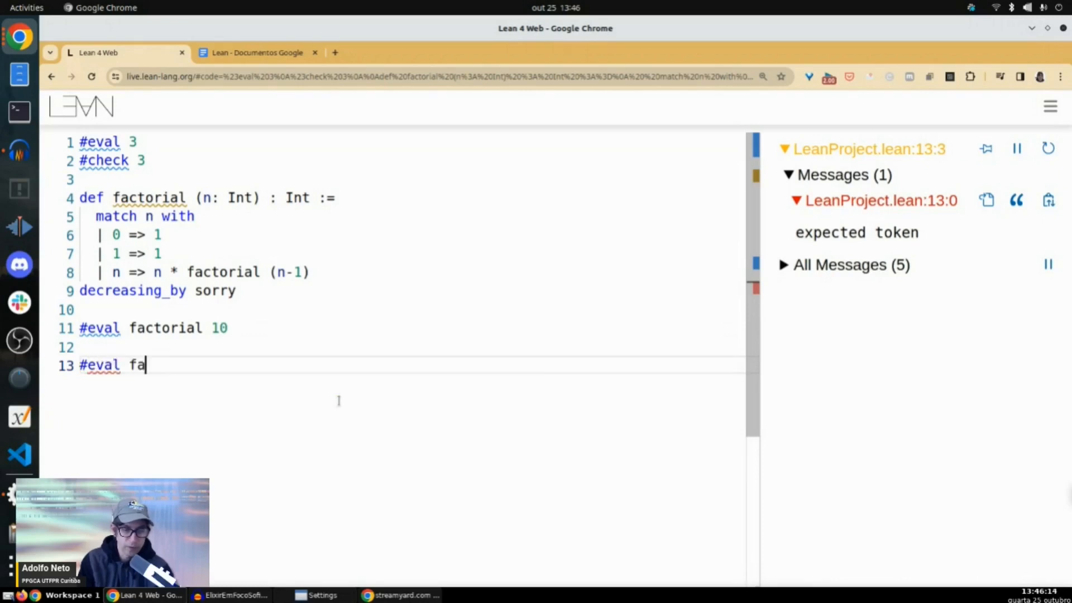
pyautogui.write('ctorial 100')
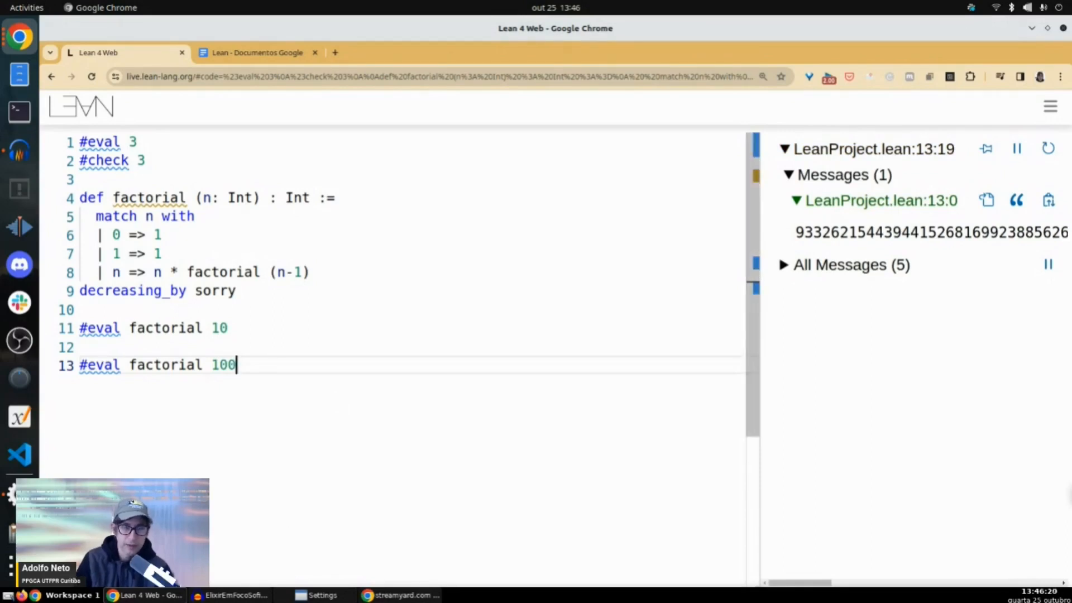
# Write def a_value: Int := 123, fixing the name typo, and start a new # line.
pyautogui.write('def')
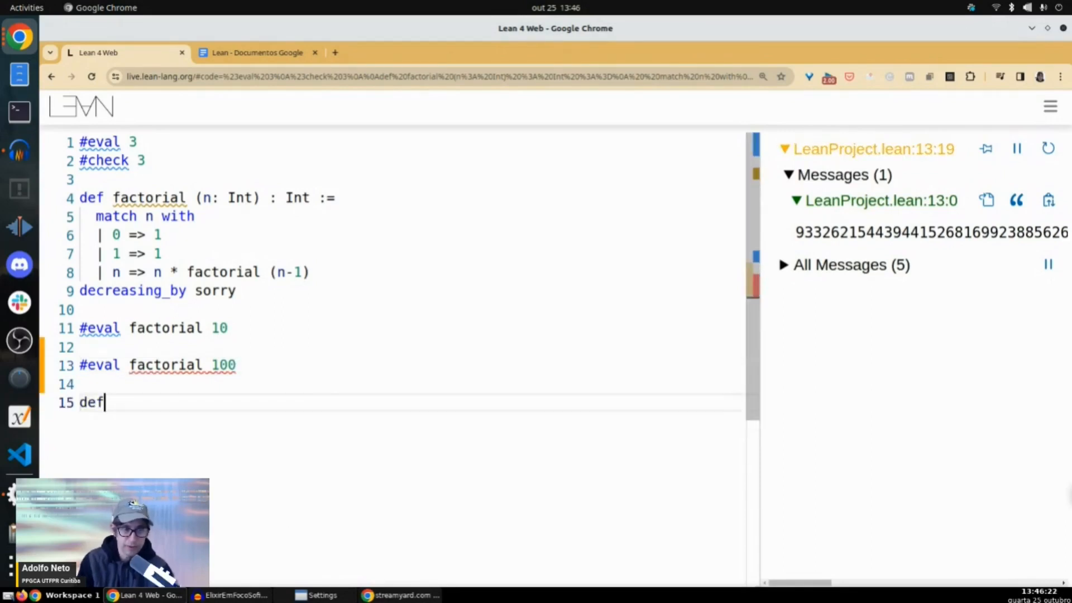
pyautogui.write('val')
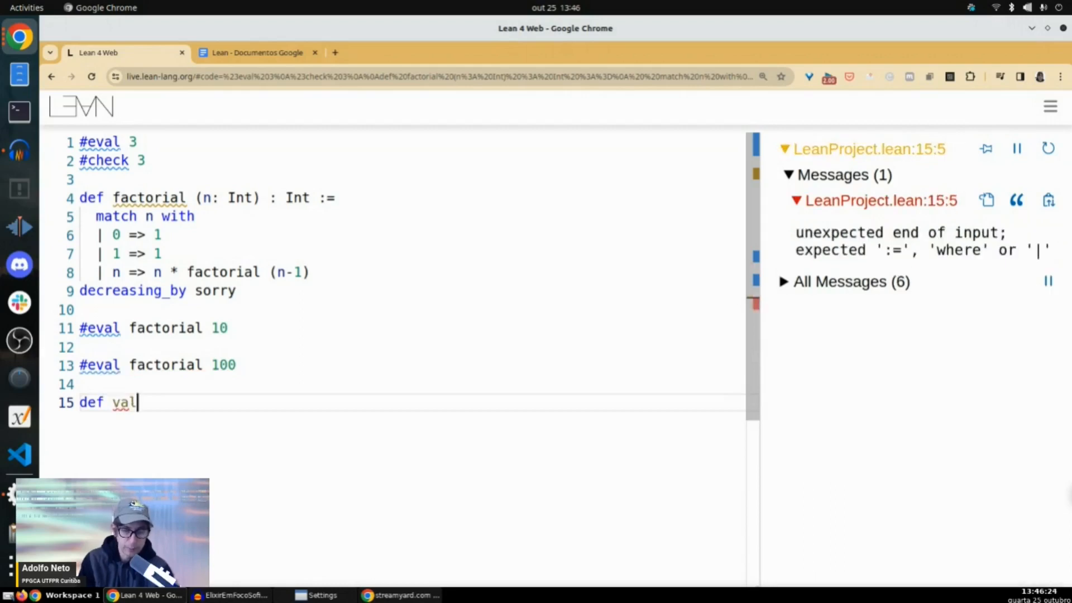
pyautogui.write('avalue')
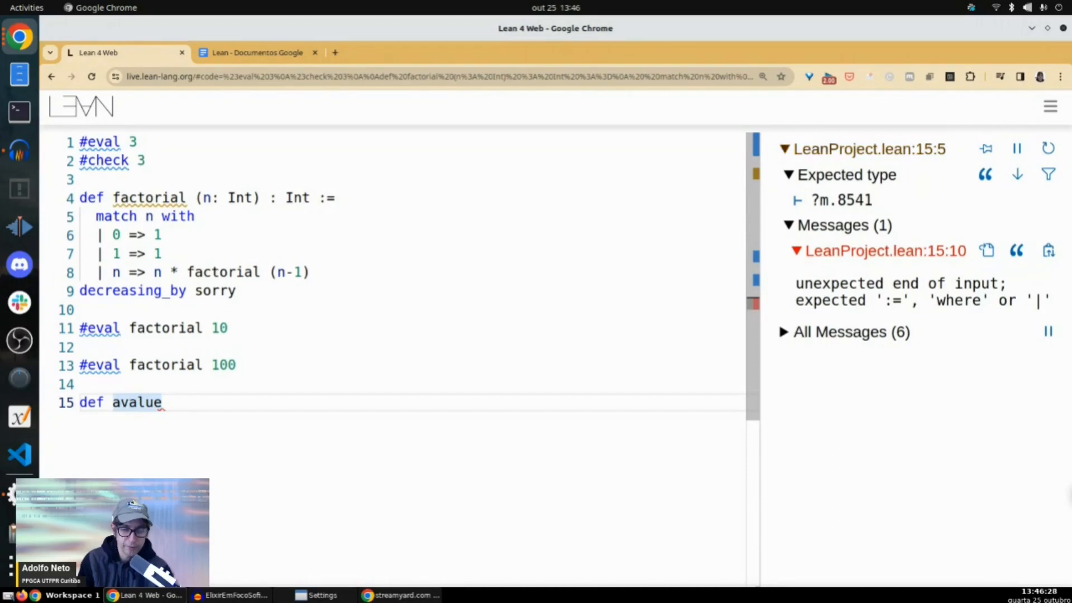
pyautogui.write('_')
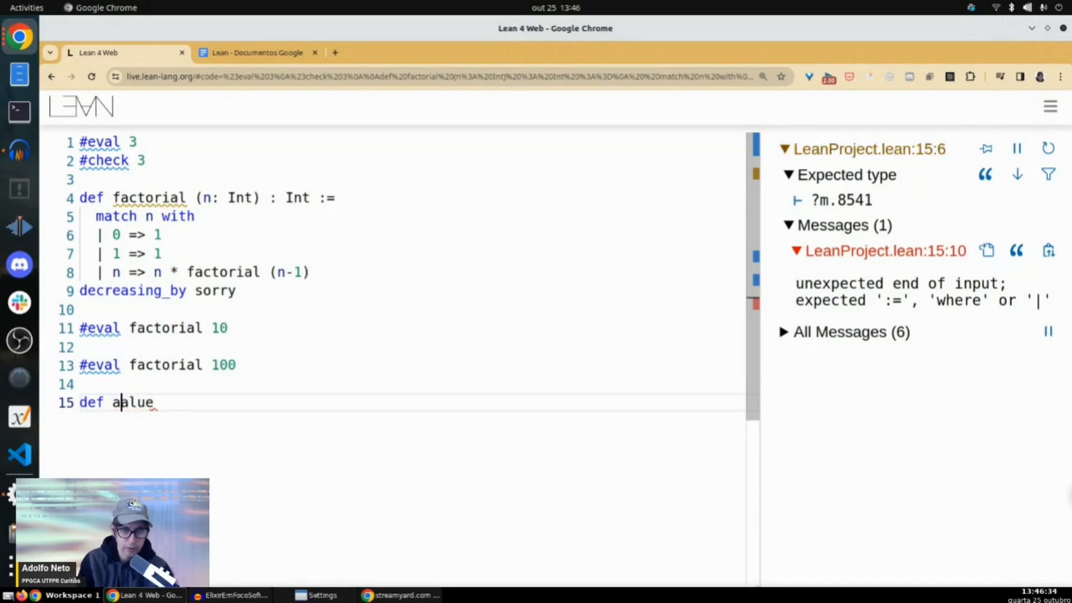
pyautogui.write('_value')
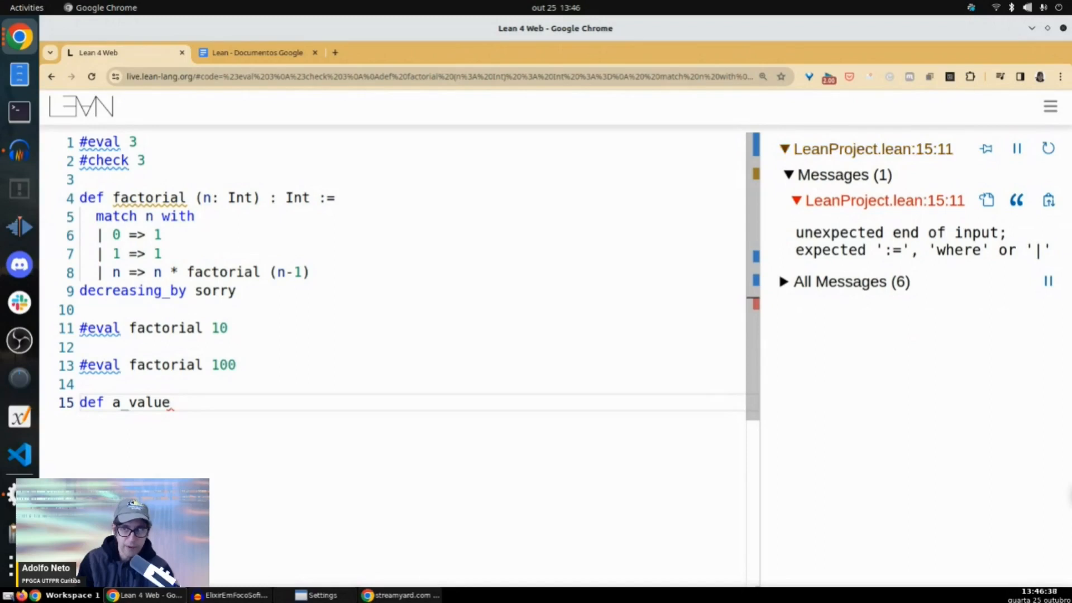
pyautogui.write(': Int')
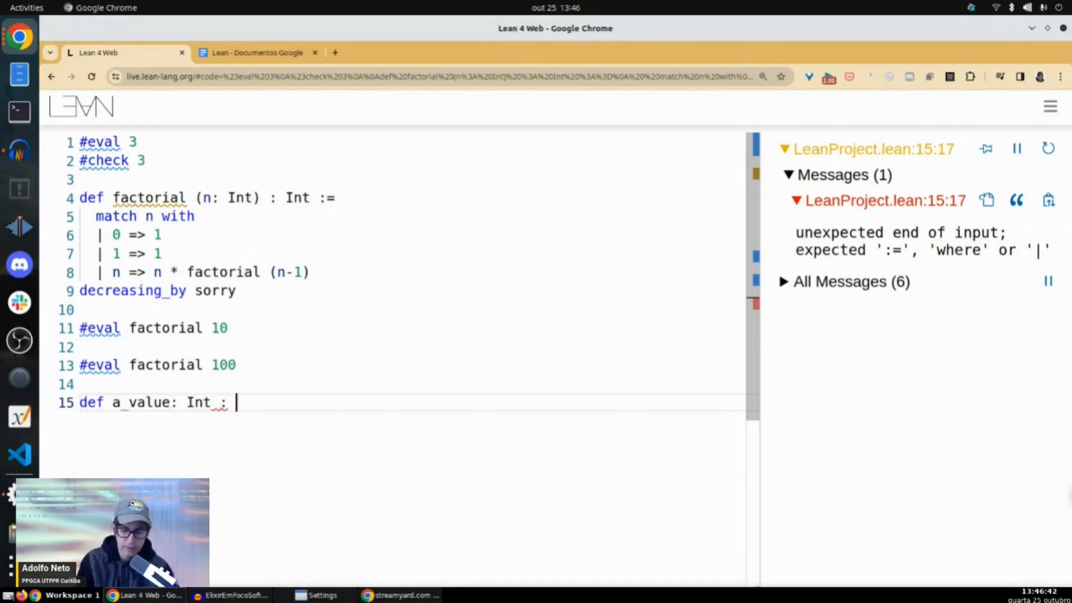
pyautogui.write(':= 123')
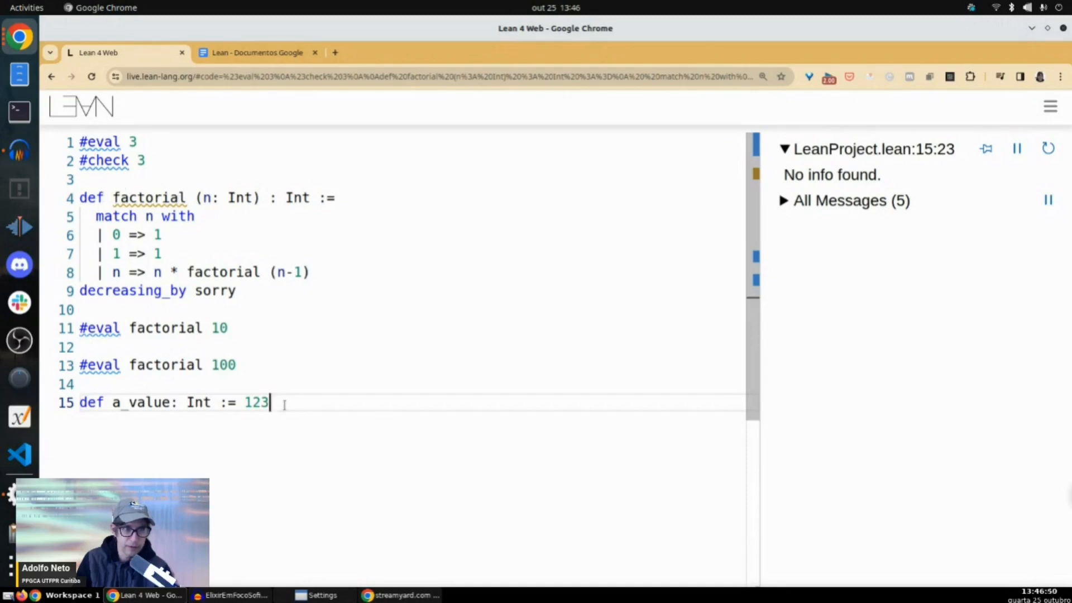
pyautogui.write('#')
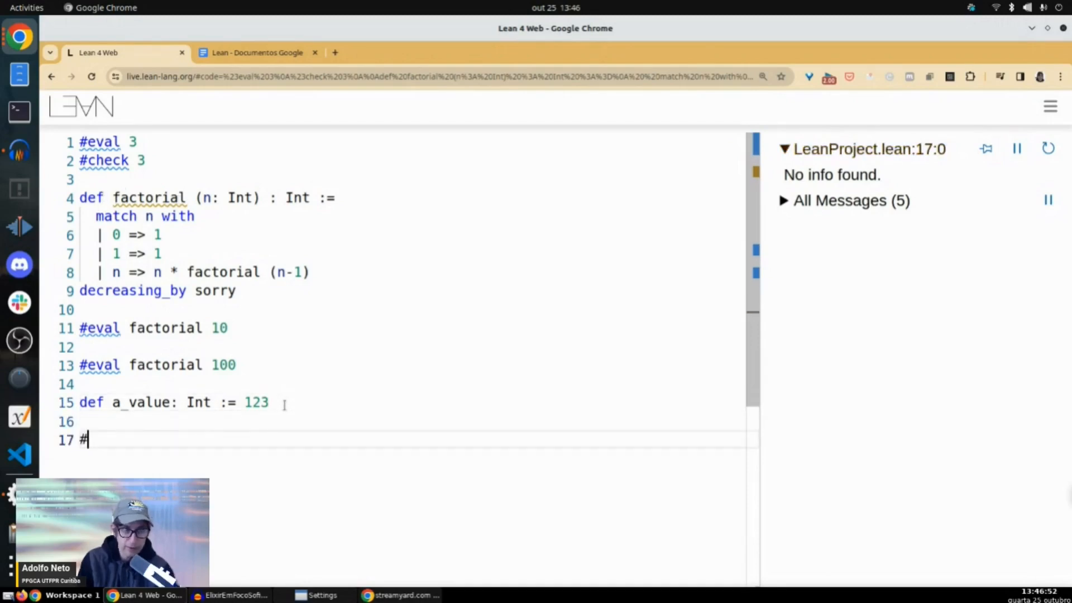
# Complete line 17 as #eval factorial a_value.
pyautogui.write('eval')
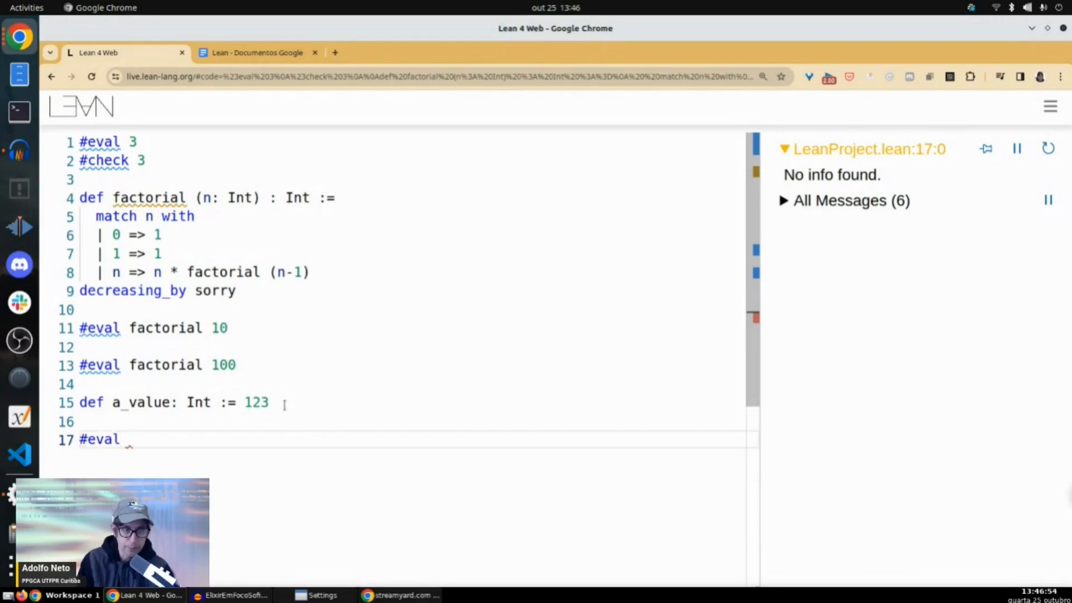
pyautogui.write('factorial')
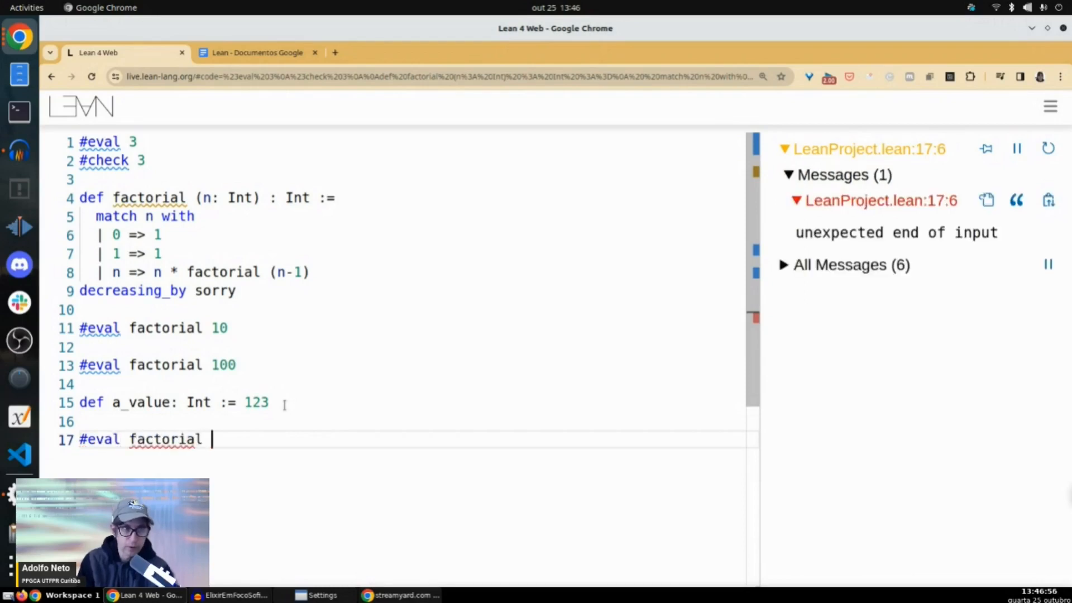
pyautogui.write('a_value')
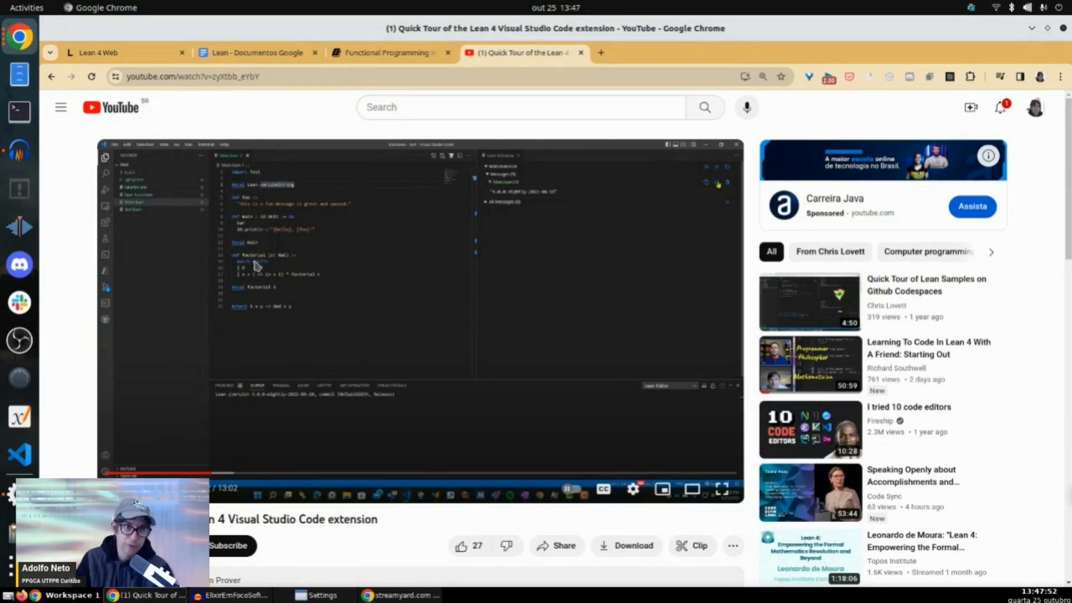
pyautogui.moveTo(353, 330)
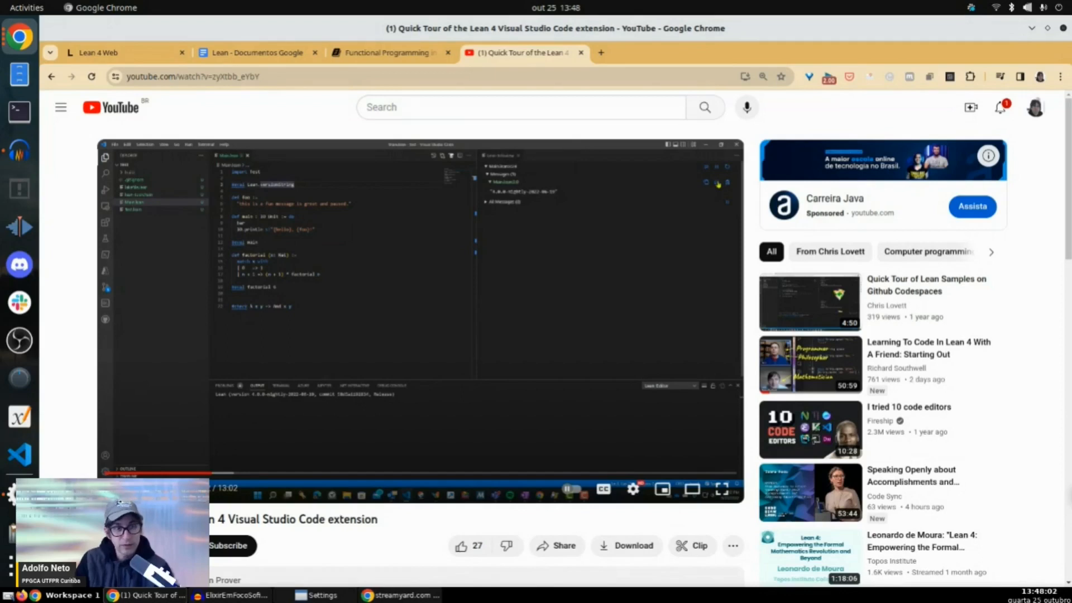
pyautogui.moveTo(90, 157)
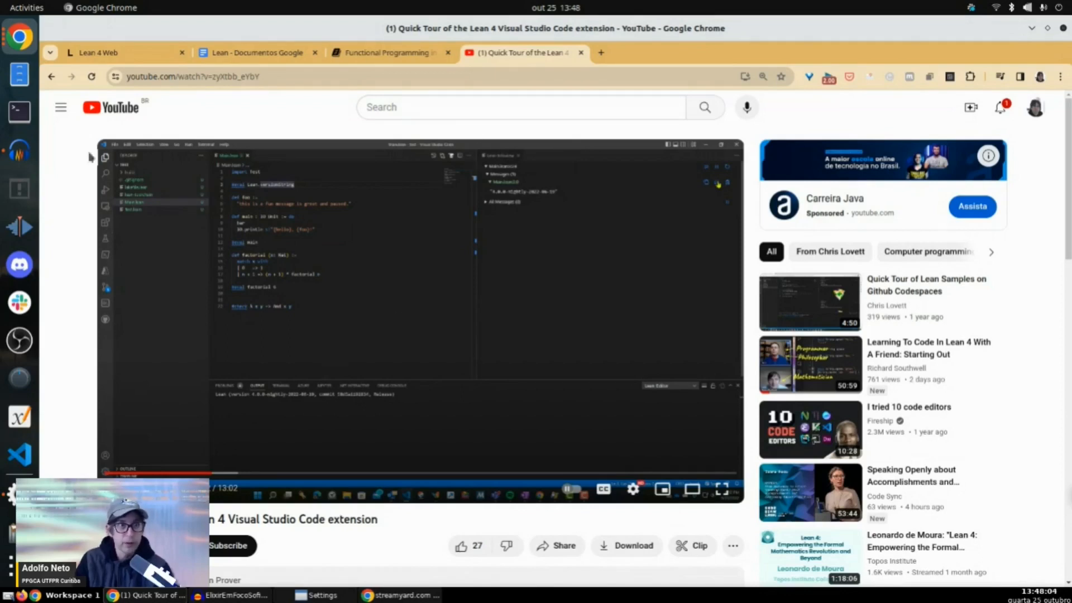
# Switch back from the YouTube tab to the Lean 4 Web code.
pyautogui.click(123, 53)
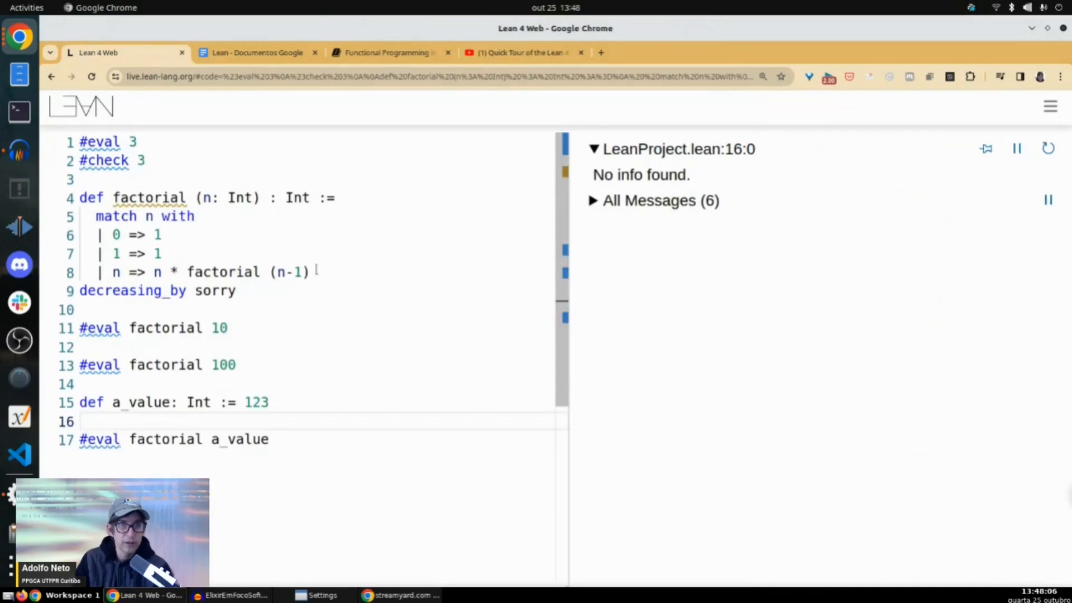